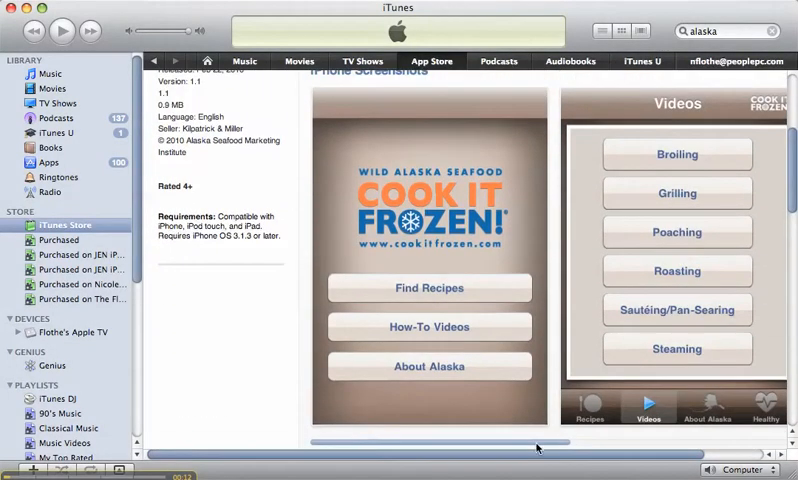
Step: Search the store for 'backpackers' and filter the results to iPhone apps
scroll(right, 3)
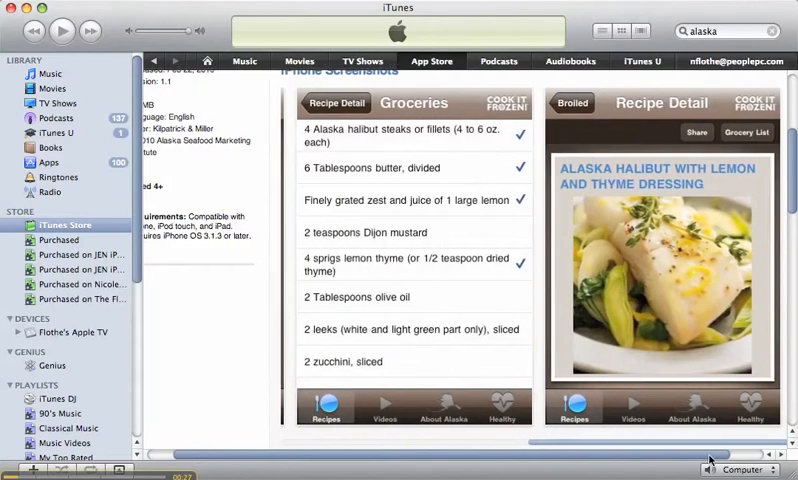
drag(710, 452, 696, 444)
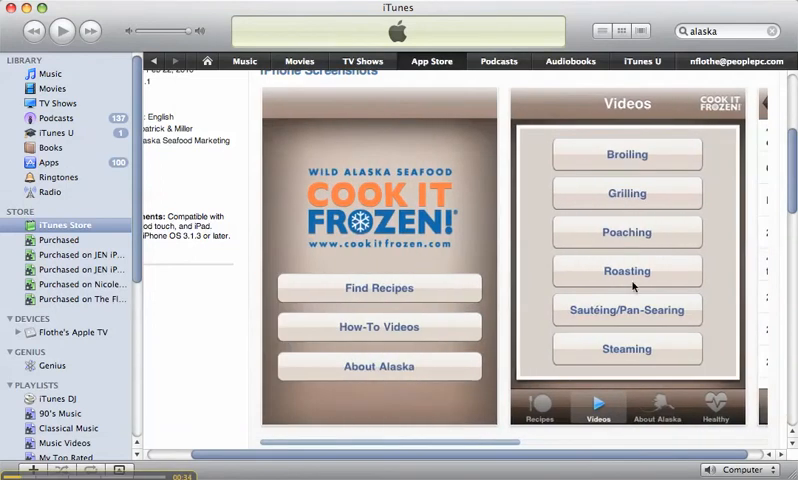
scroll(down, 3)
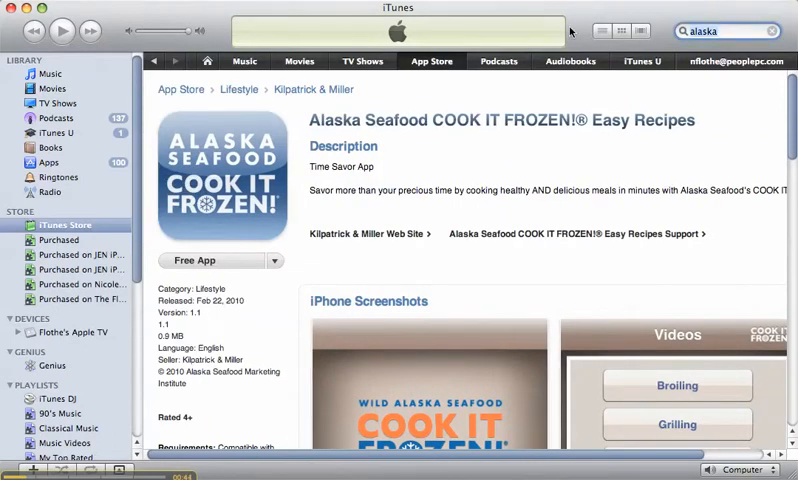
text(backpacker)
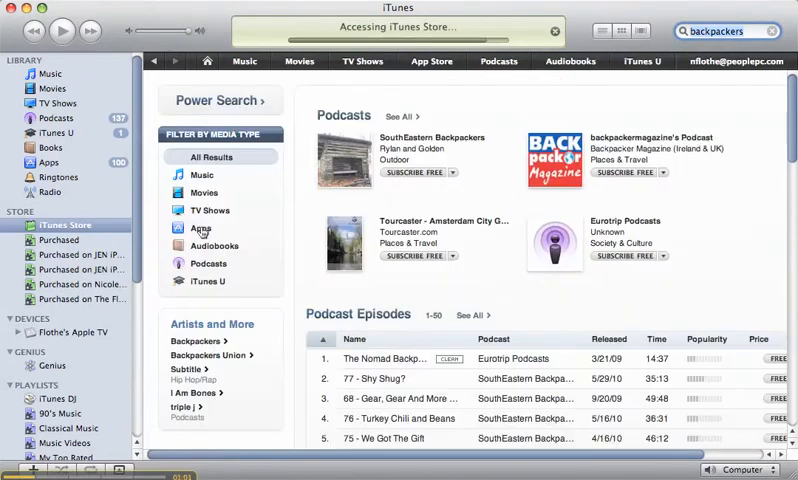
click(202, 228)
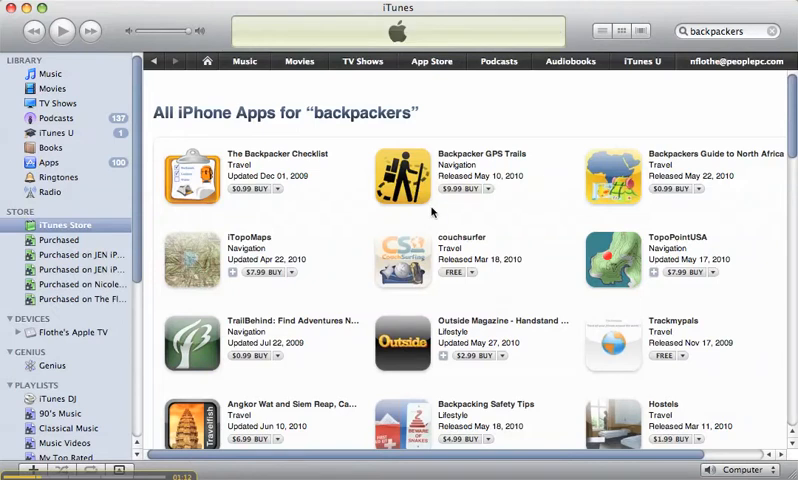
mouse_move(432, 212)
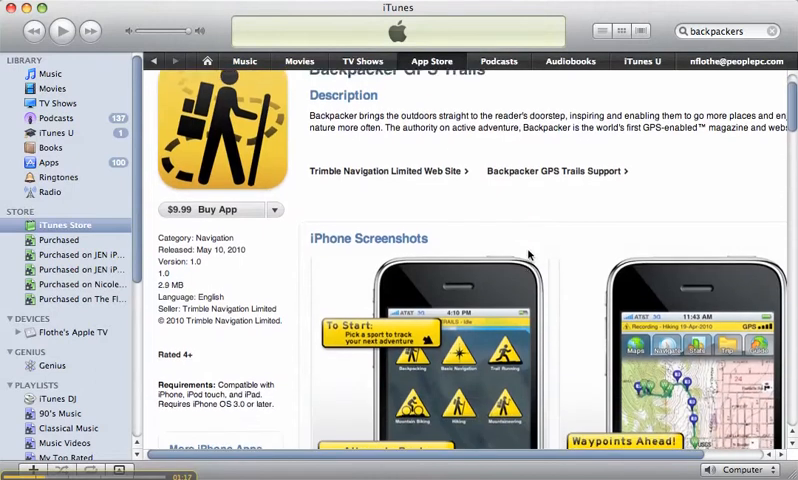
Step: Scroll through the Backpacker GPS Trails page and its iPhone screenshot carousel
scroll(down, 3)
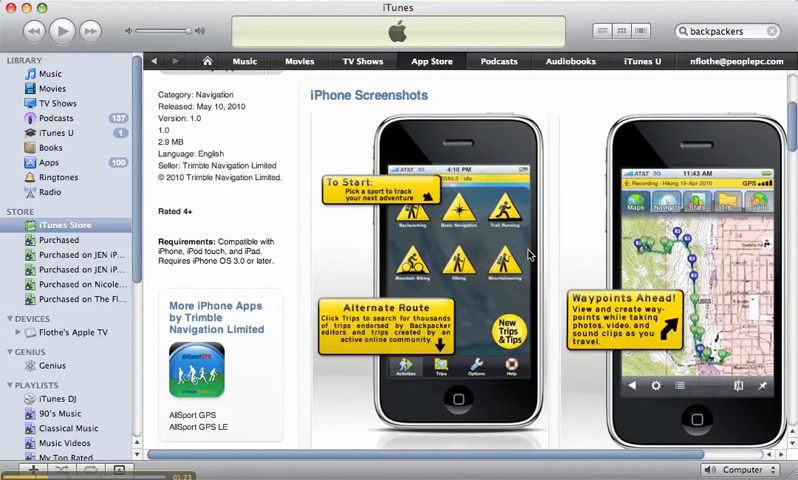
scroll(down, 3)
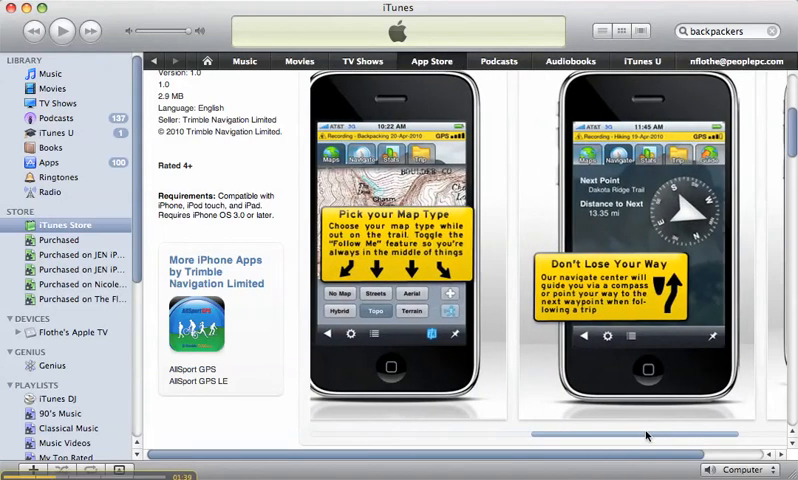
scroll(right, 3)
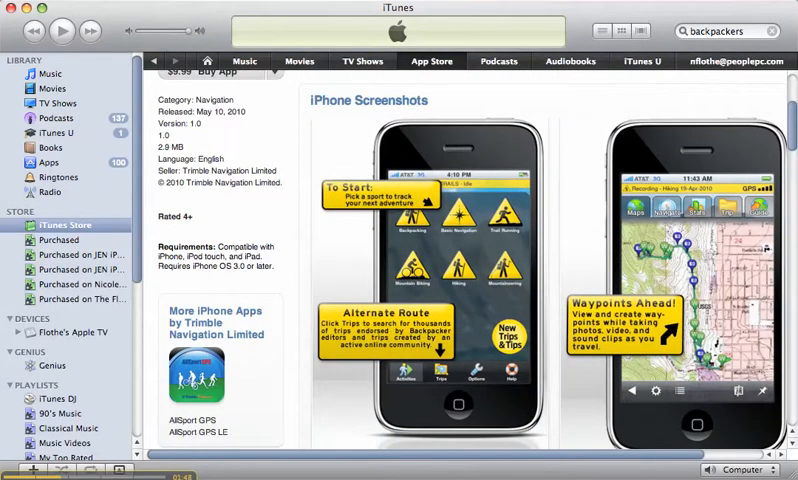
Step: Search the store for 'alaska', filter to Apps, and show all matching iPhone apps
text(alaska)
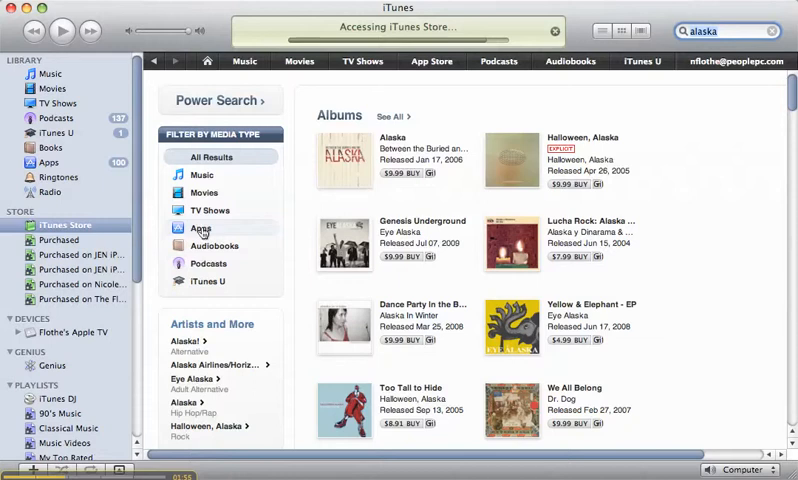
click(200, 228)
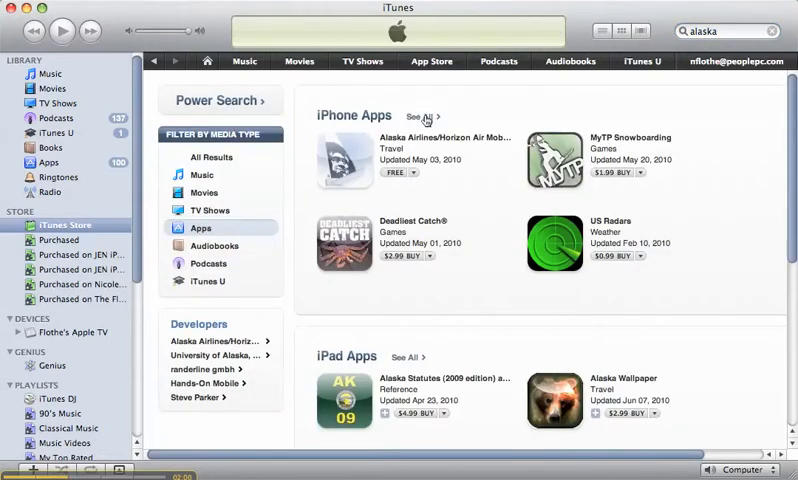
click(418, 116)
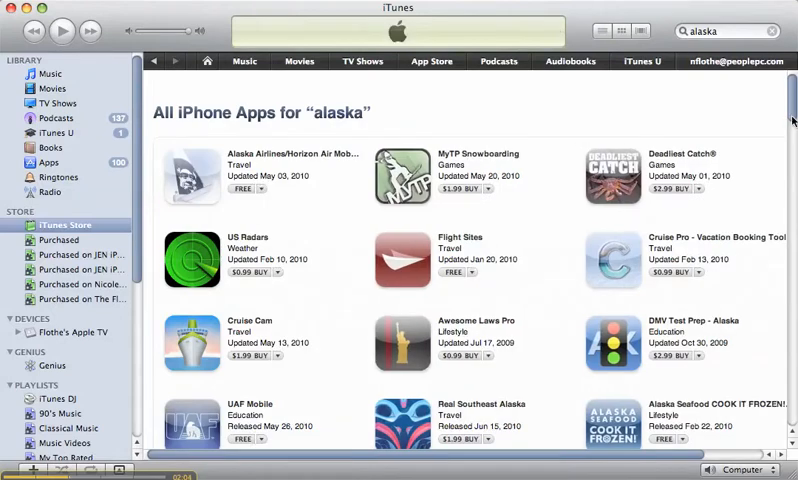
scroll(down, 3)
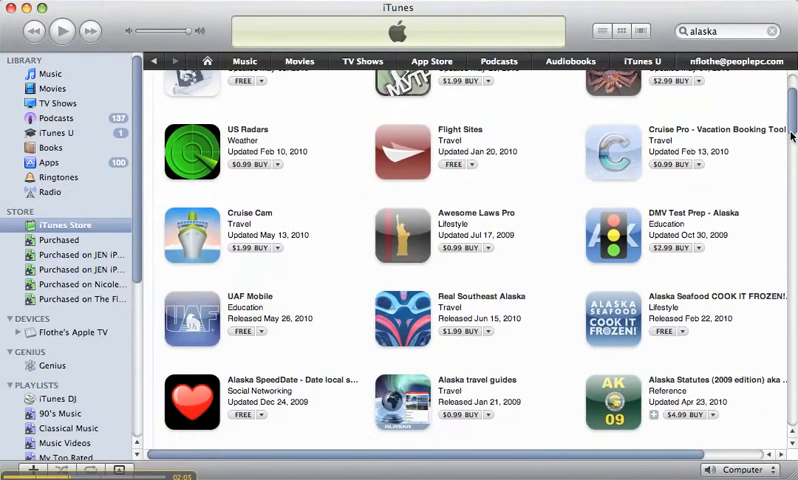
scroll(down, 3)
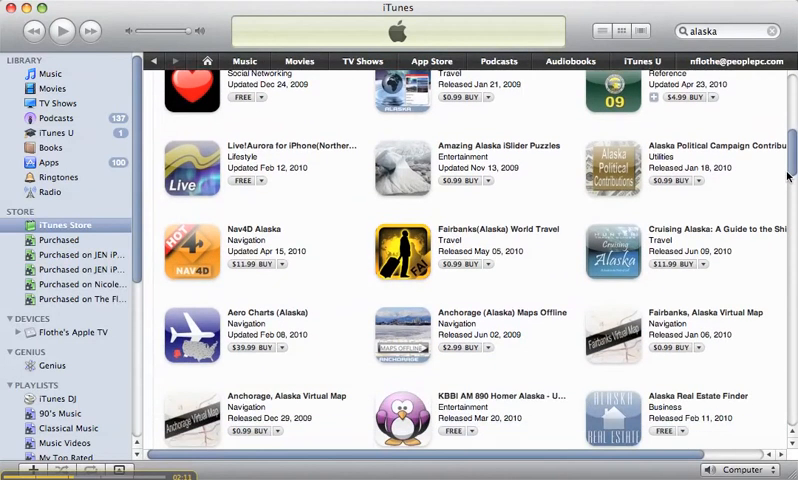
scroll(down, 3)
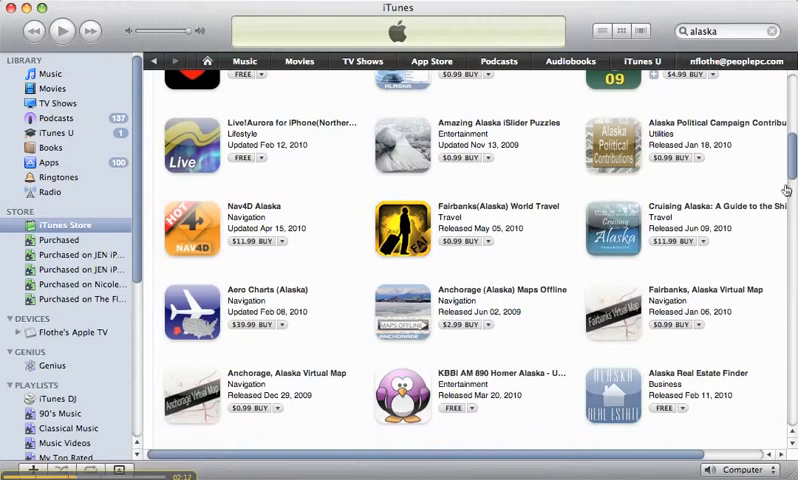
scroll(down, 3)
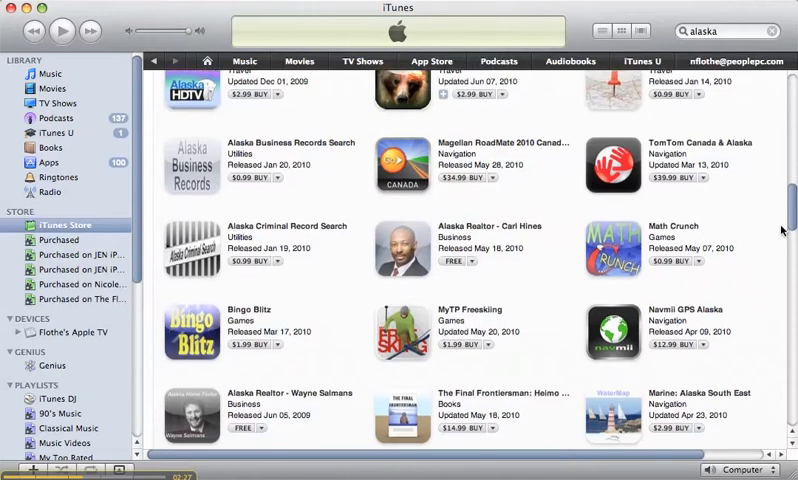
scroll(down, 3)
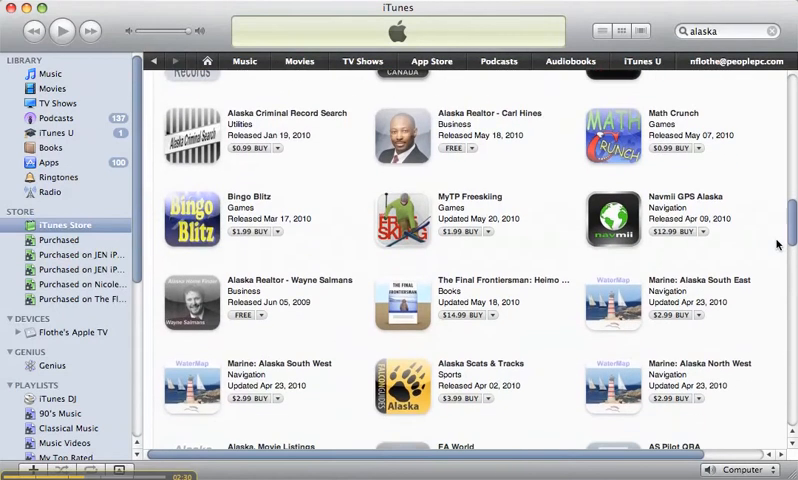
scroll(down, 3)
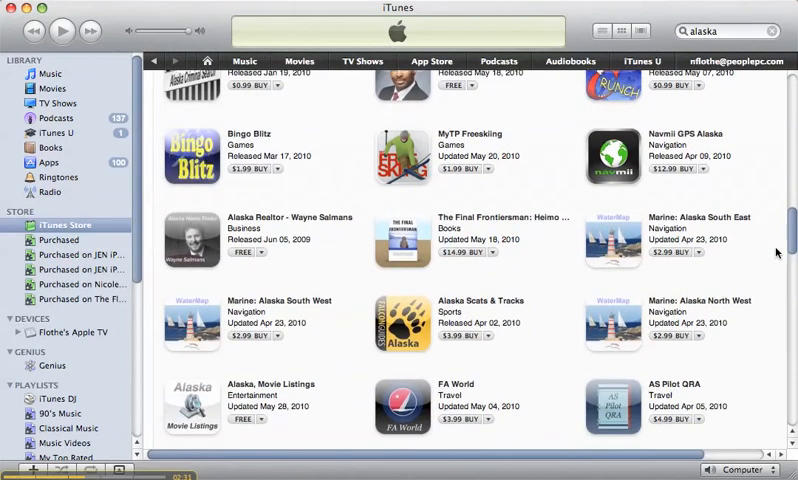
scroll(down, 3)
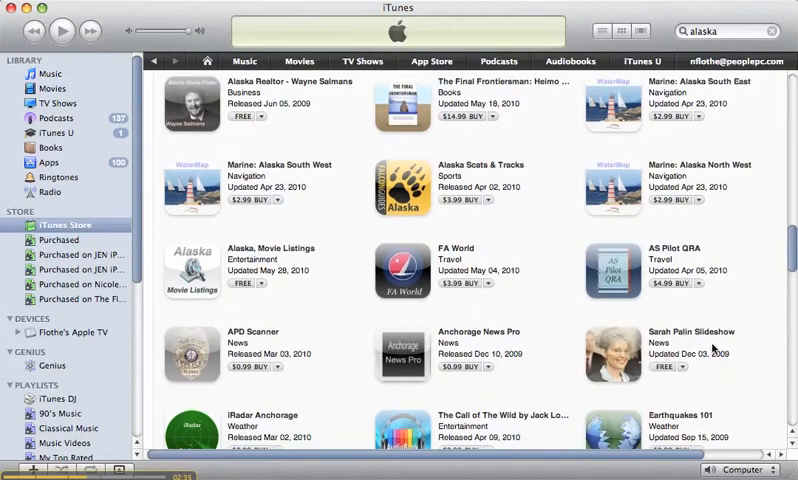
scroll(down, 3)
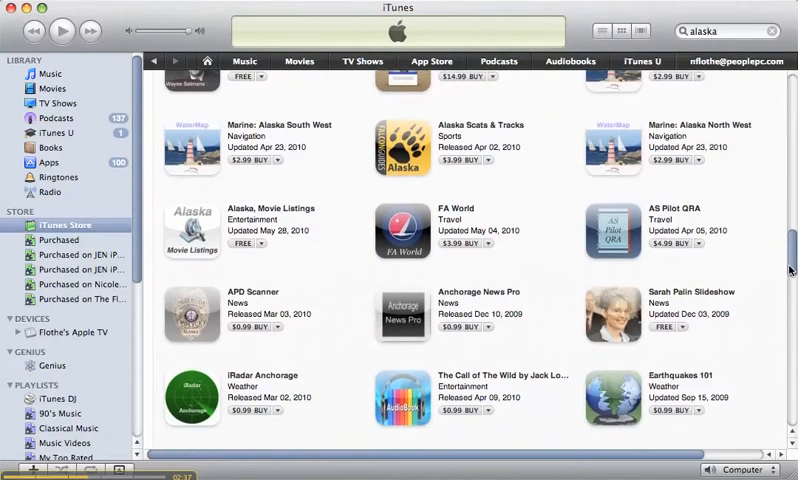
scroll(down, 3)
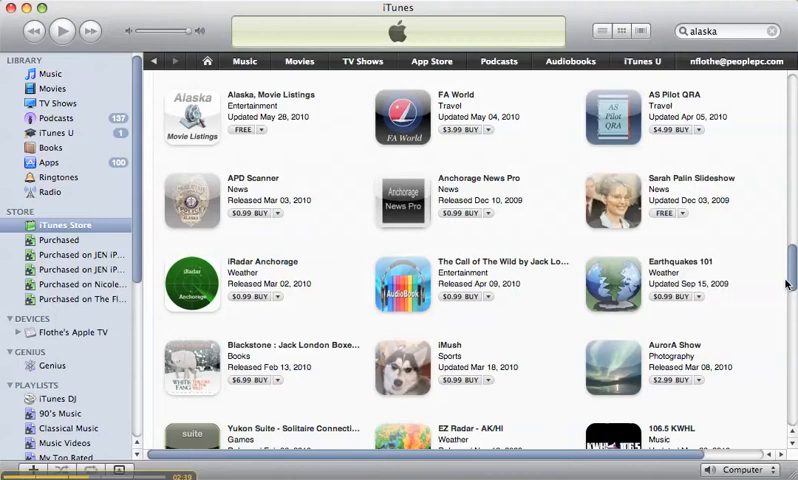
scroll(down, 3)
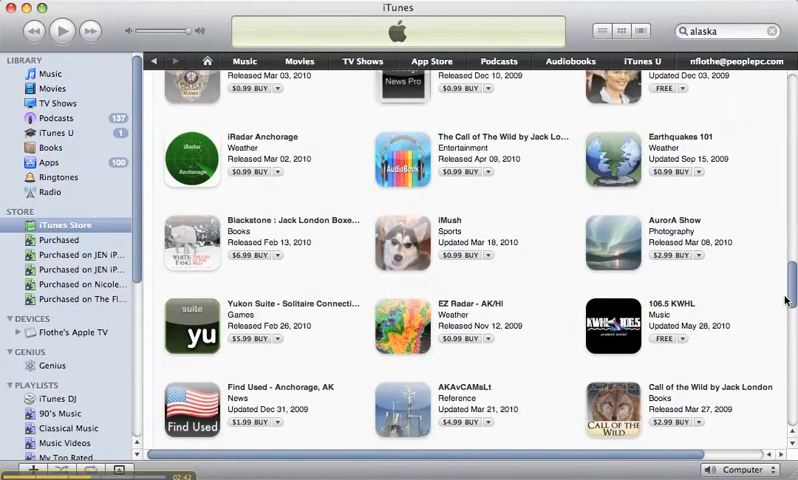
scroll(down, 3)
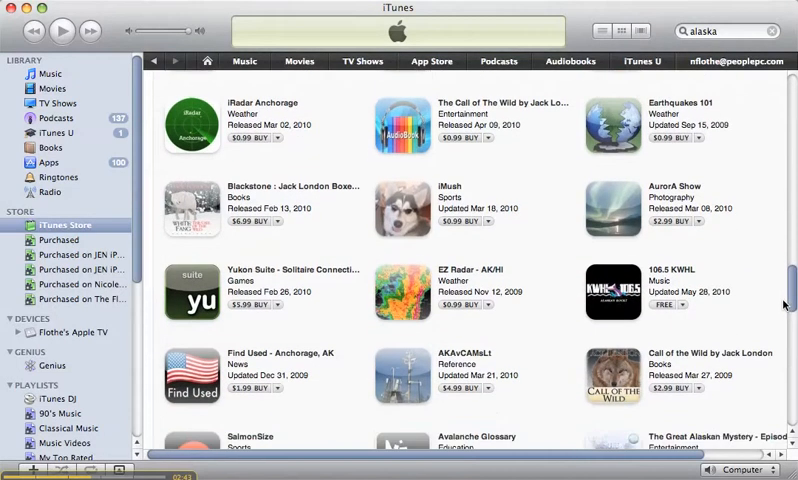
scroll(down, 3)
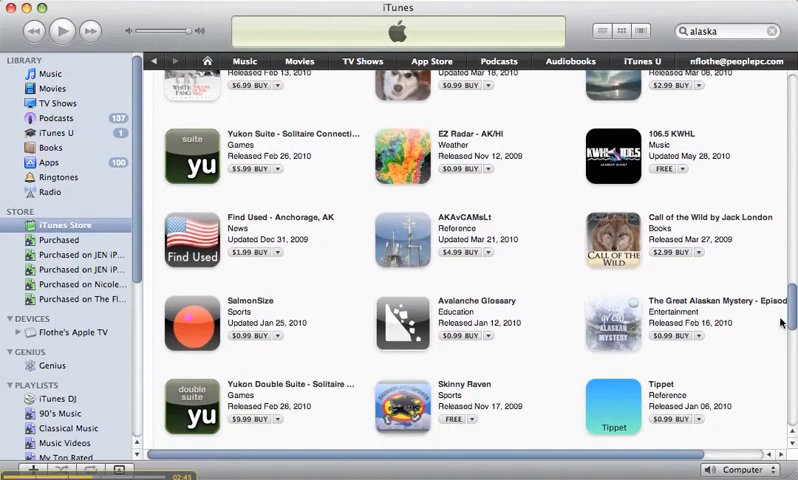
scroll(down, 3)
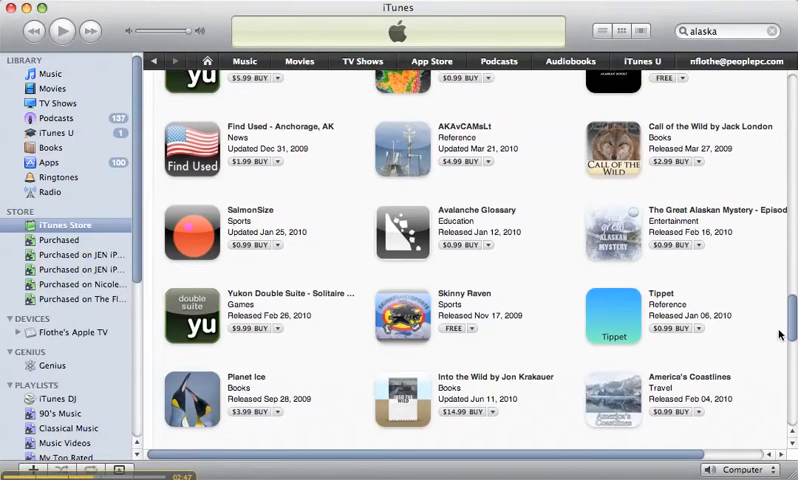
scroll(down, 3)
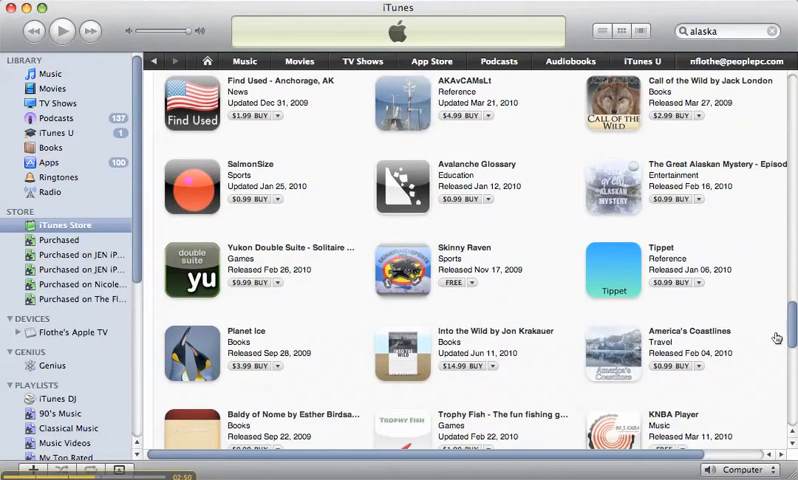